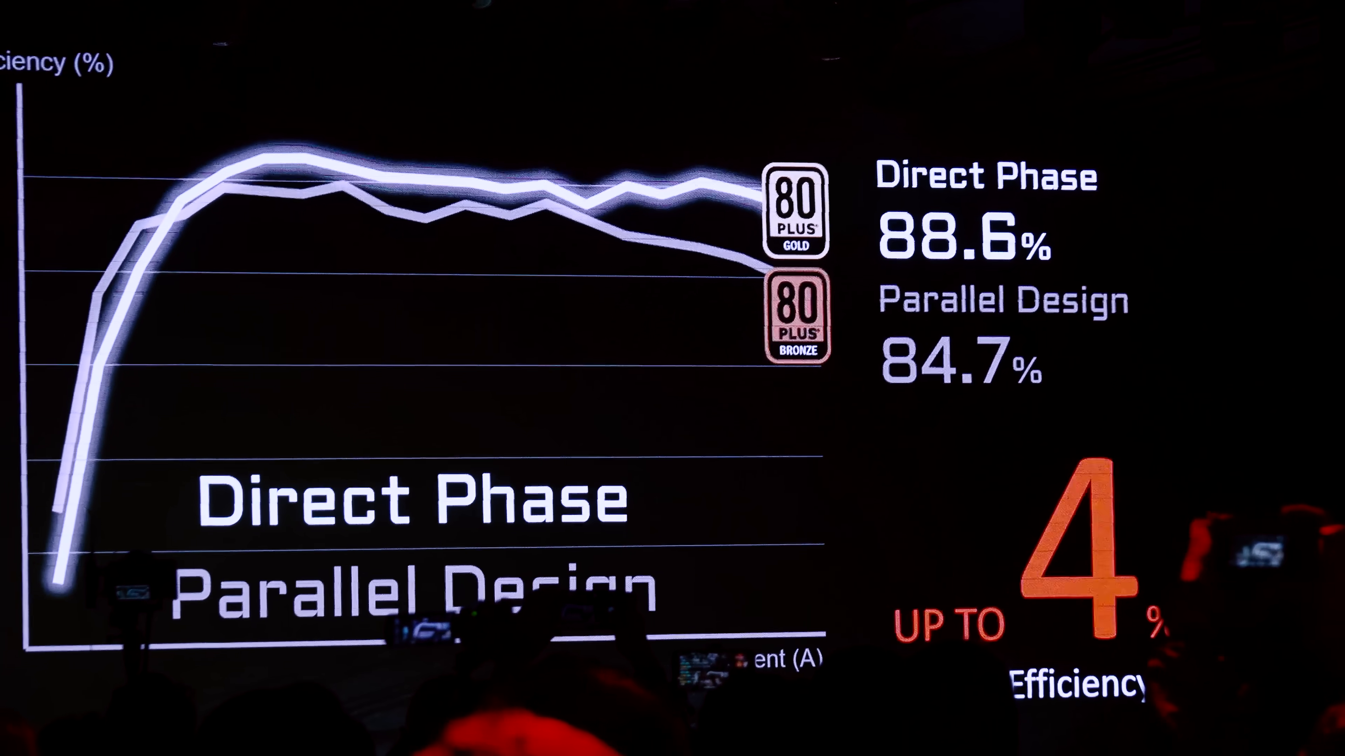
key("Right")
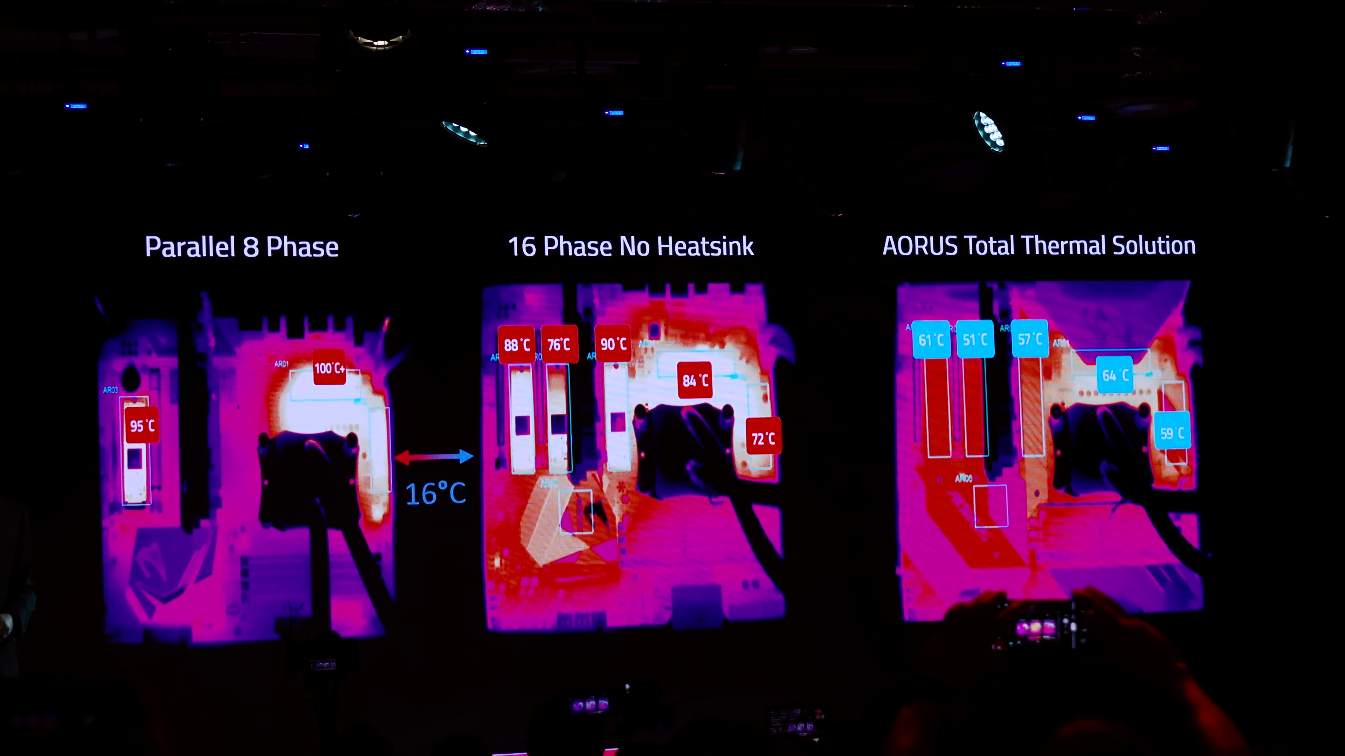